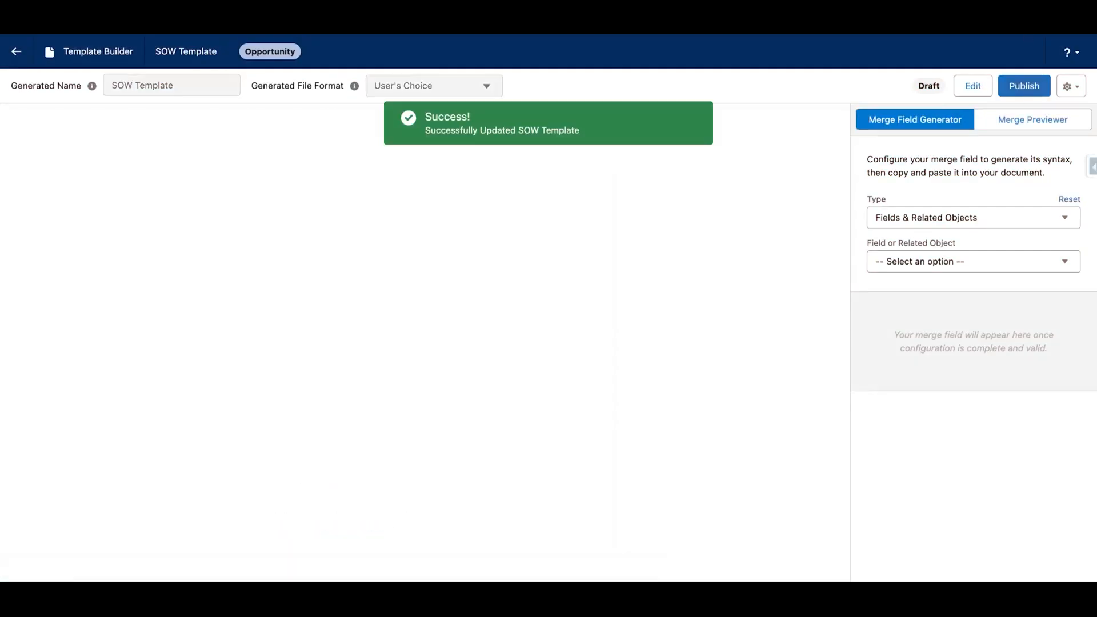
# Generate a merge preview of the SOW Template with a test opportunity and scroll its pages
pyautogui.click(1032, 119)
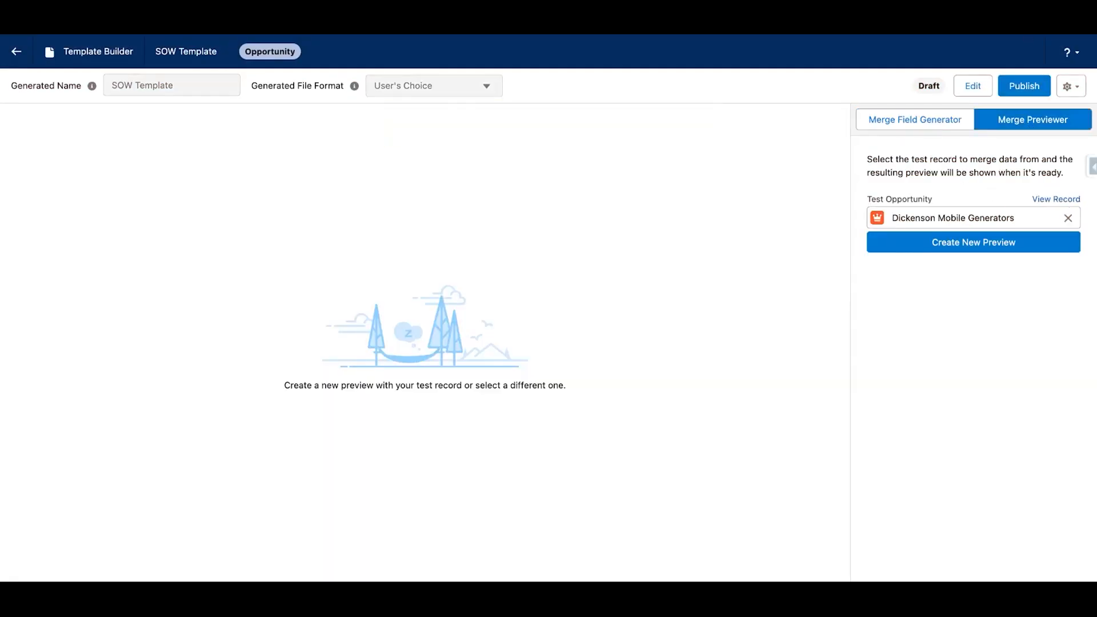
pyautogui.click(972, 242)
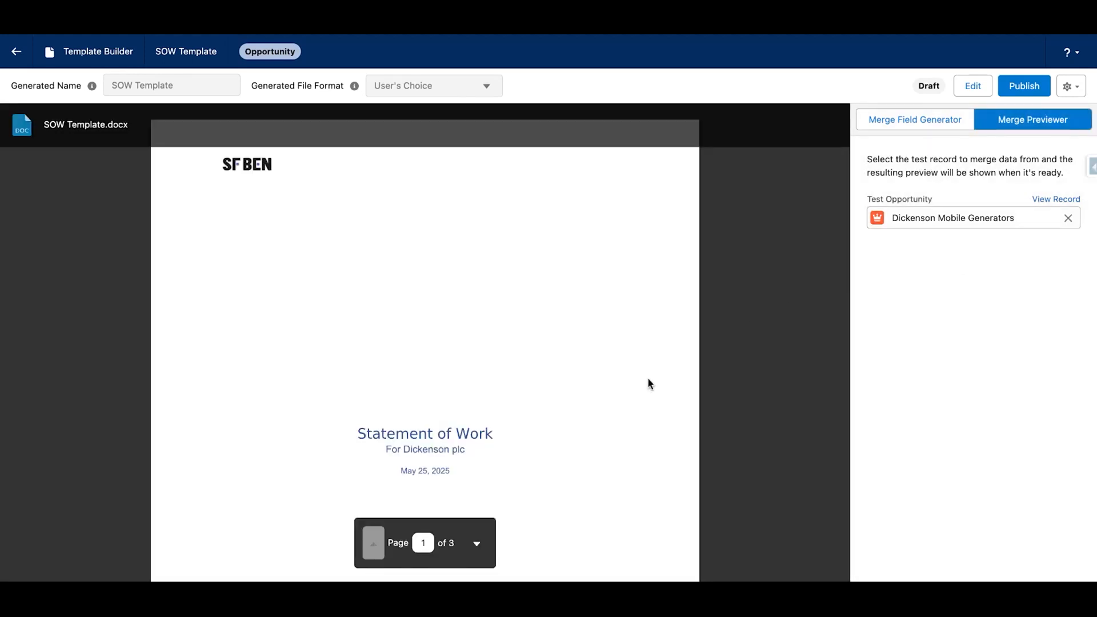
pyautogui.scroll(-3)
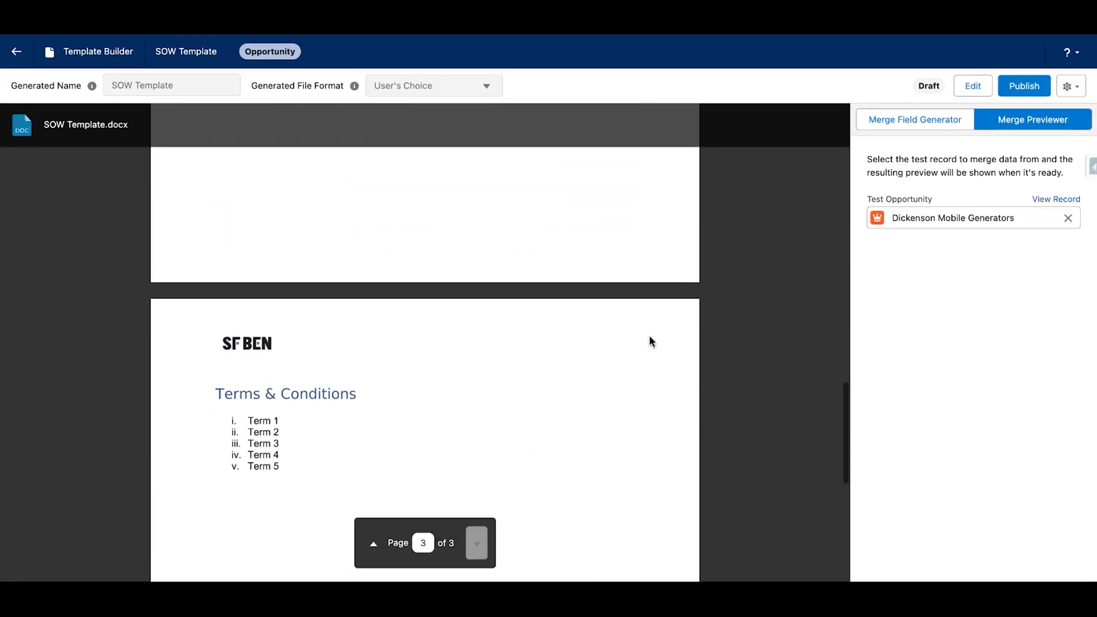
pyautogui.moveTo(554, 340)
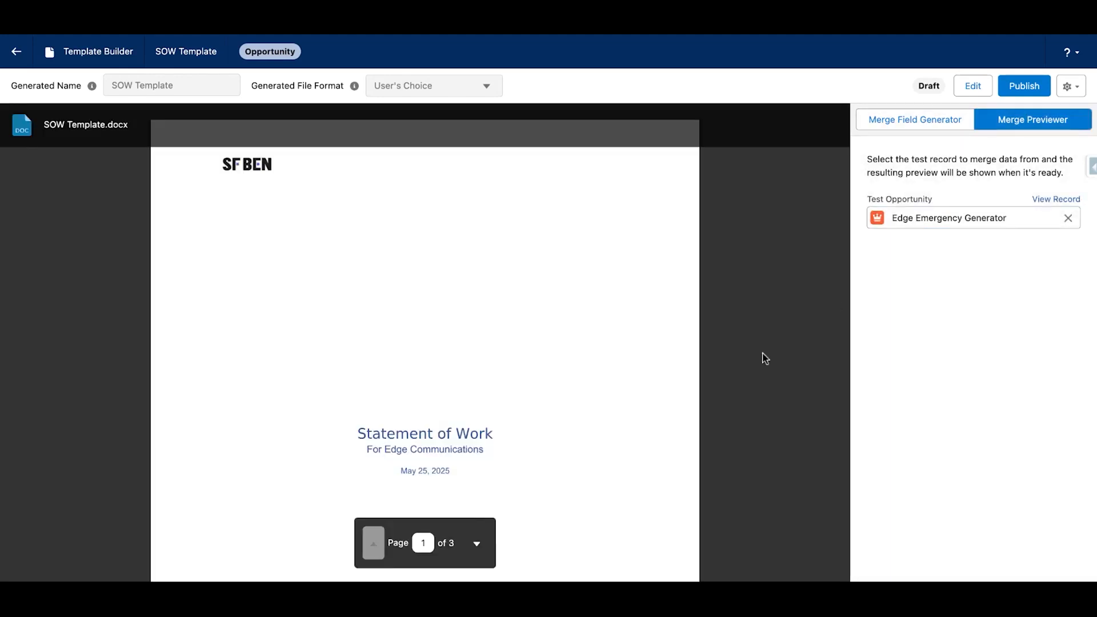
# Launch the merge action to list the SOW templates for Dickenson Mobile Generators
pyautogui.click(477, 543)
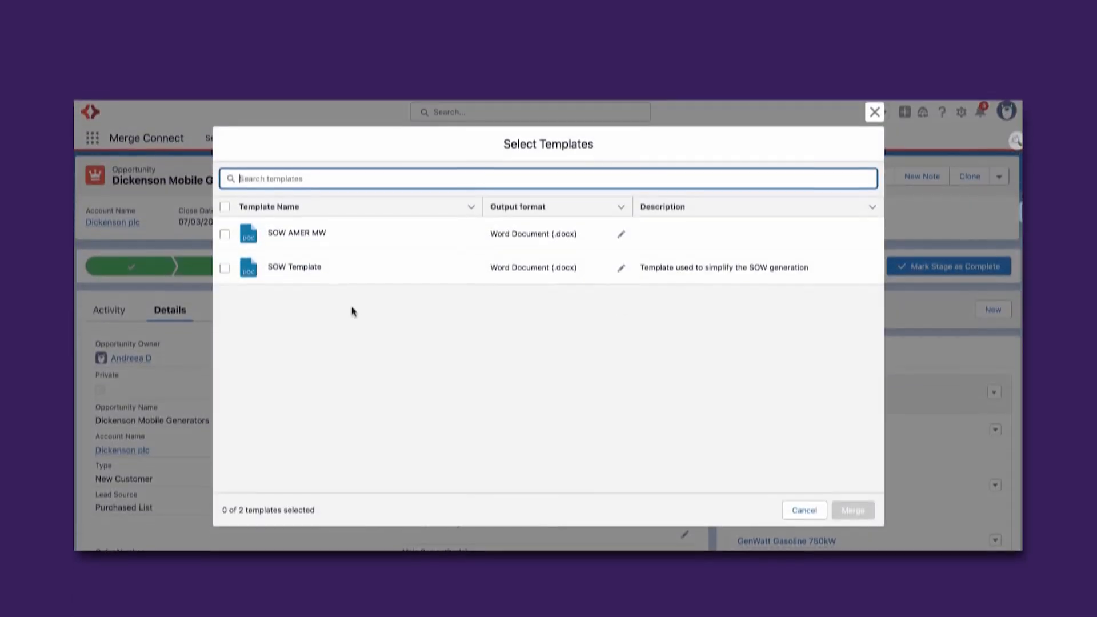
# Merge the SOW Template into a PDF for Dickenson Mobile Generators and dismiss the results
pyautogui.click(224, 250)
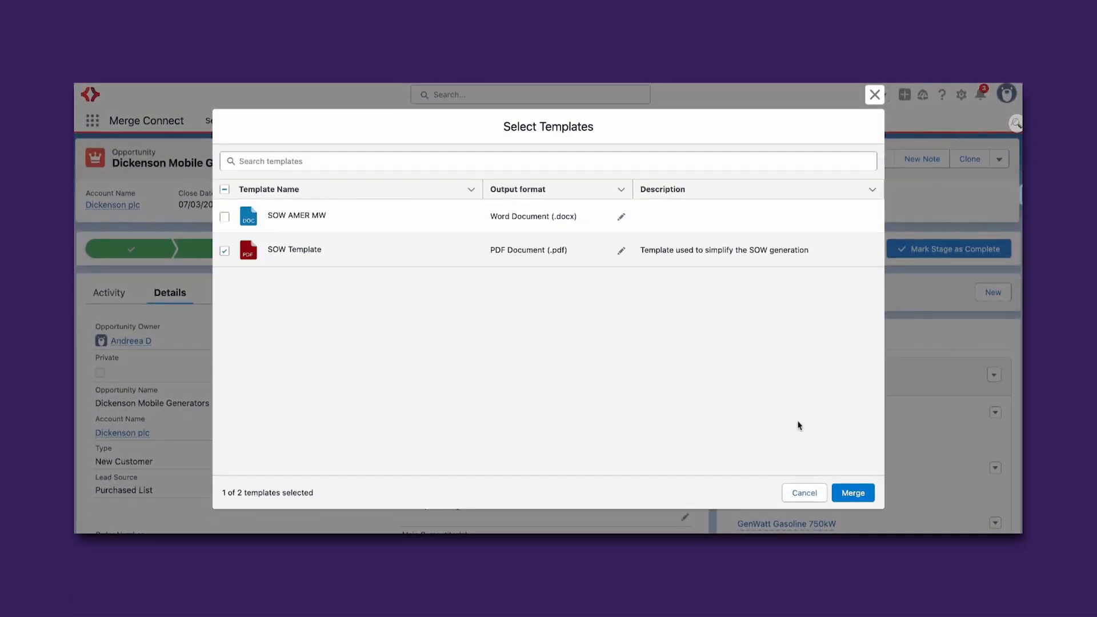
pyautogui.click(852, 492)
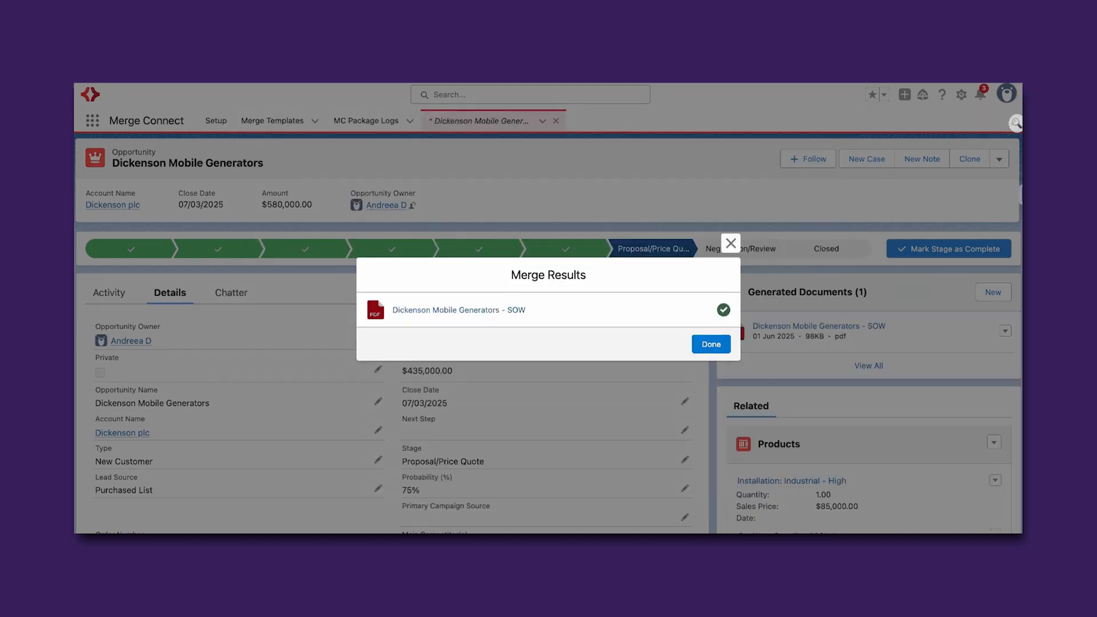
pyautogui.click(710, 344)
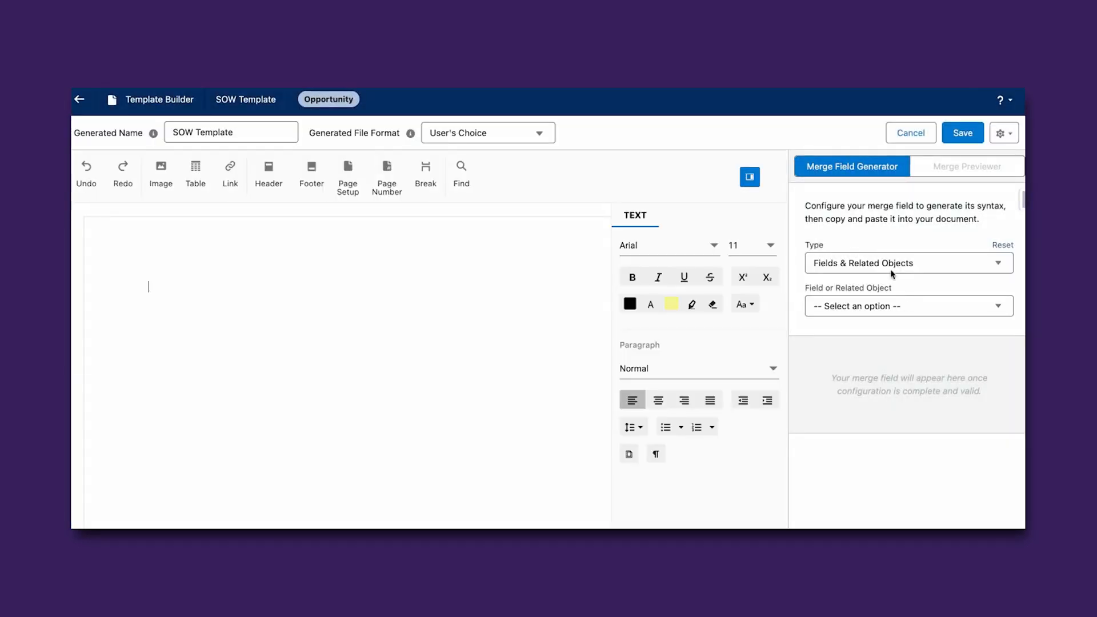
# Generate the Account Name merge field and insert {{!Opportunity.Account.Name}} after 'For'
pyautogui.click(907, 305)
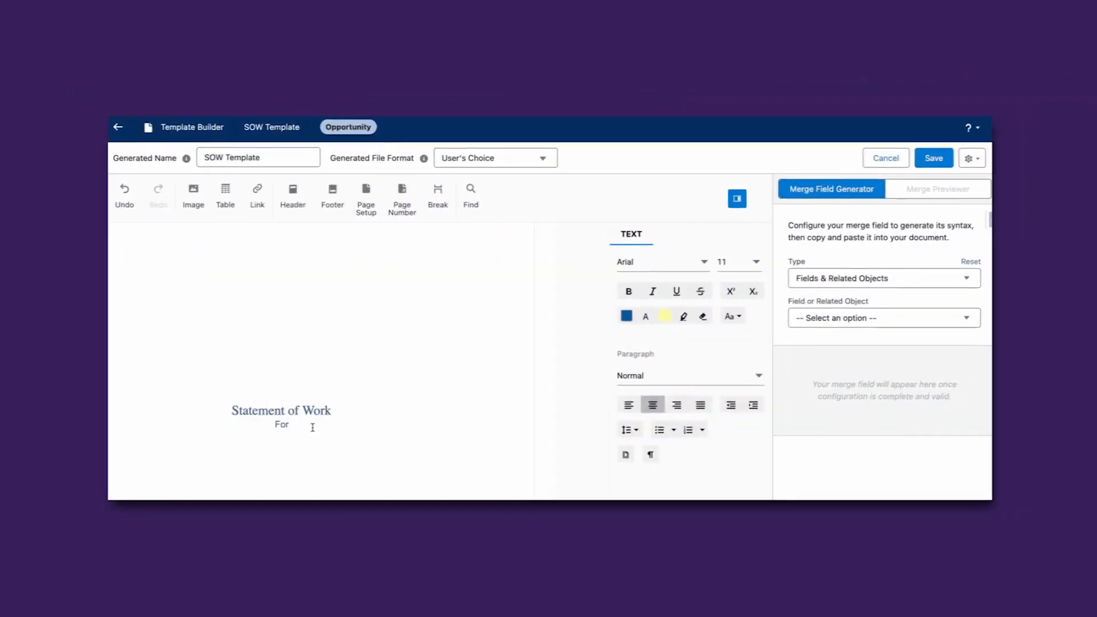
pyautogui.click(883, 317)
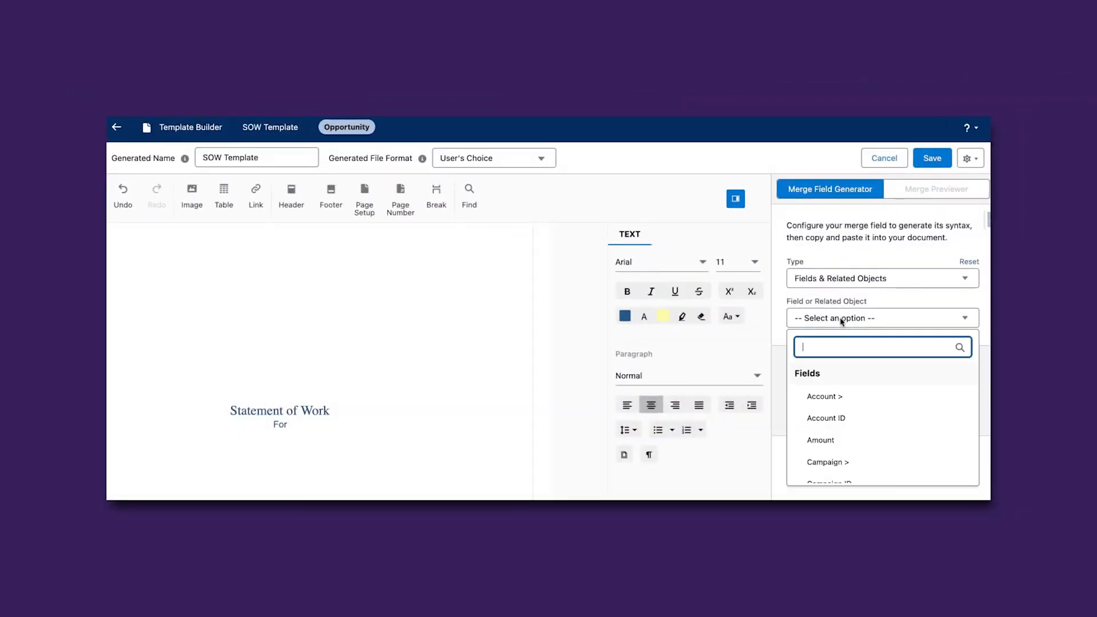
pyautogui.click(824, 396)
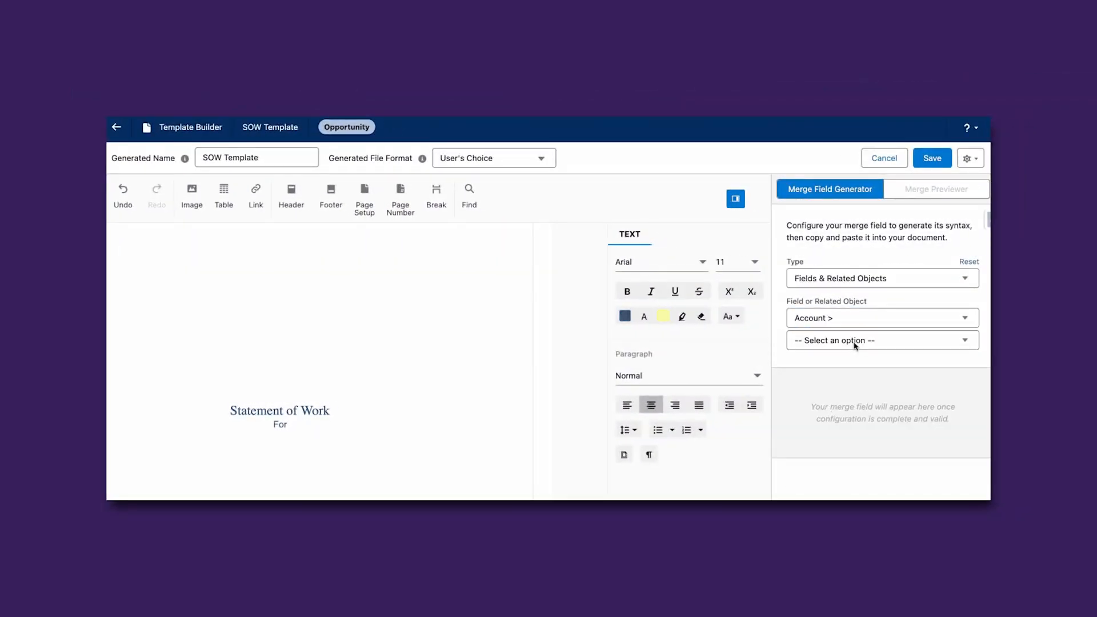
pyautogui.write('name')
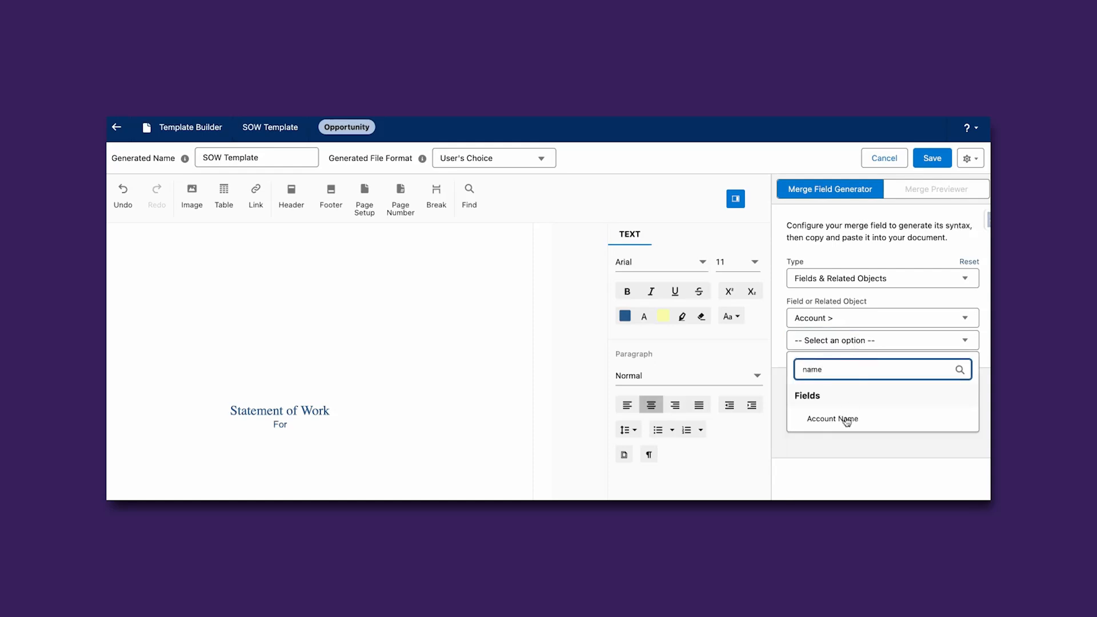
pyautogui.click(832, 418)
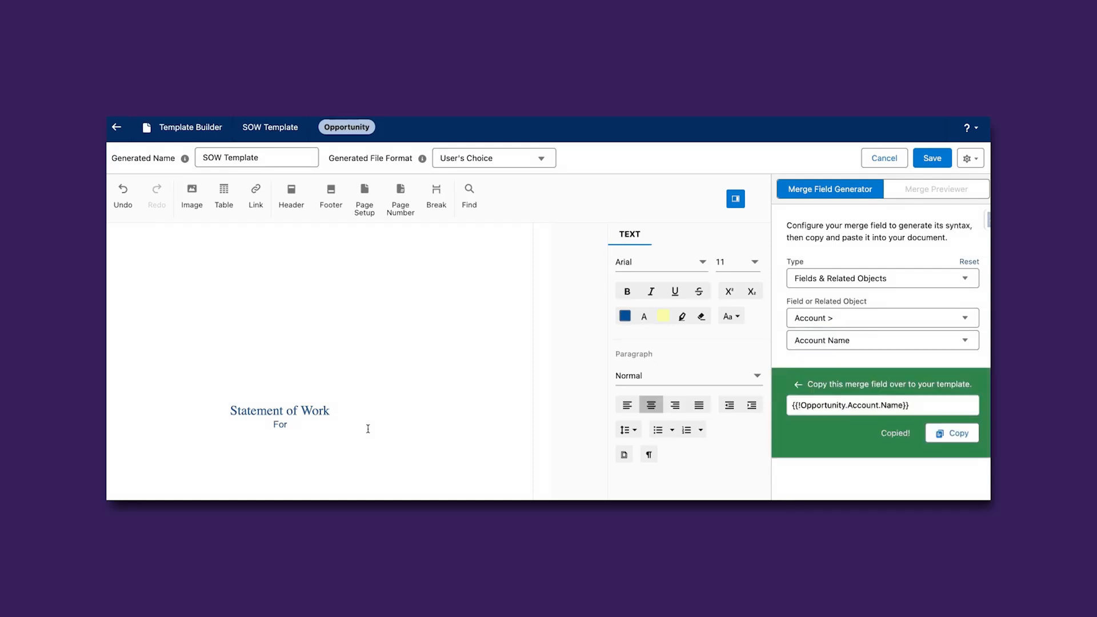
pyautogui.write('{{!Opportunity.Account.Name}}')
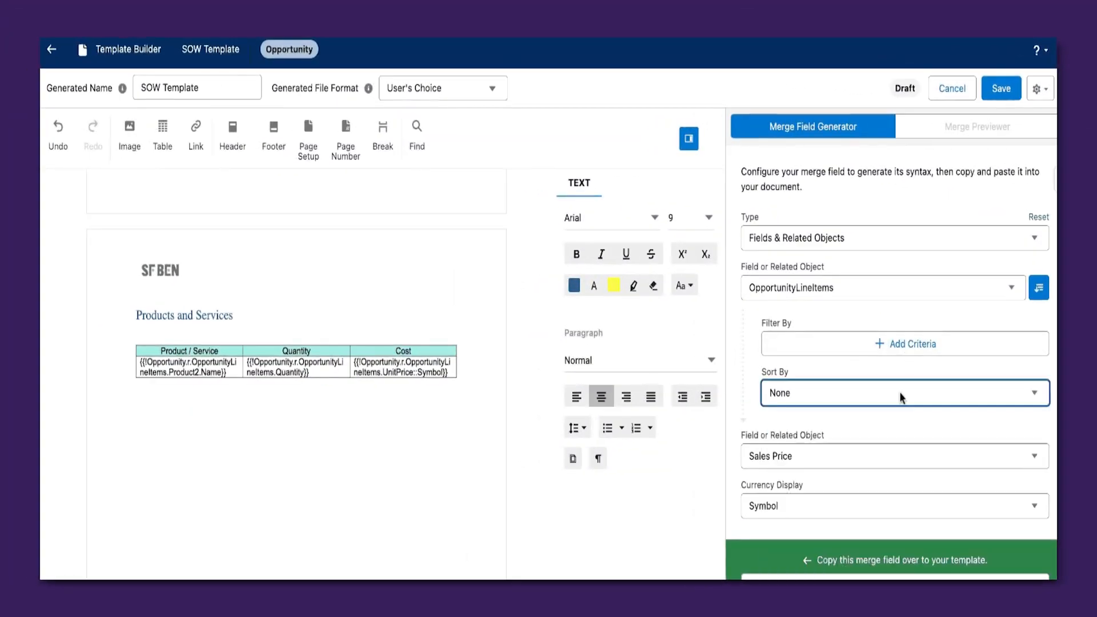
pyautogui.moveTo(905, 439)
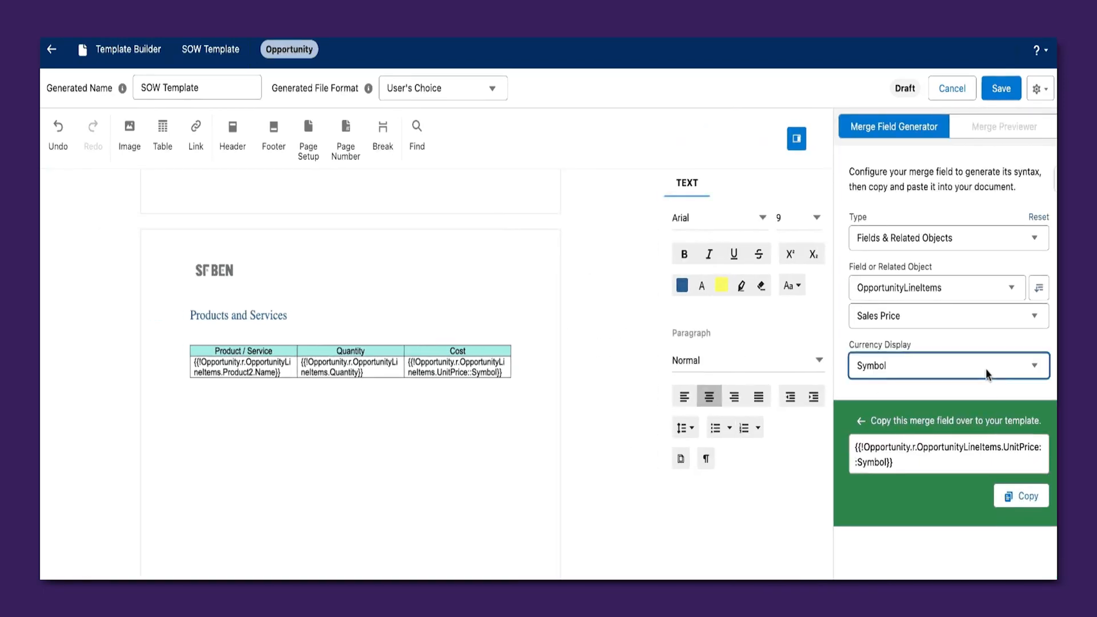
# Put the Sales Price merge field in the products table's Cost column and save the template
pyautogui.click(732, 182)
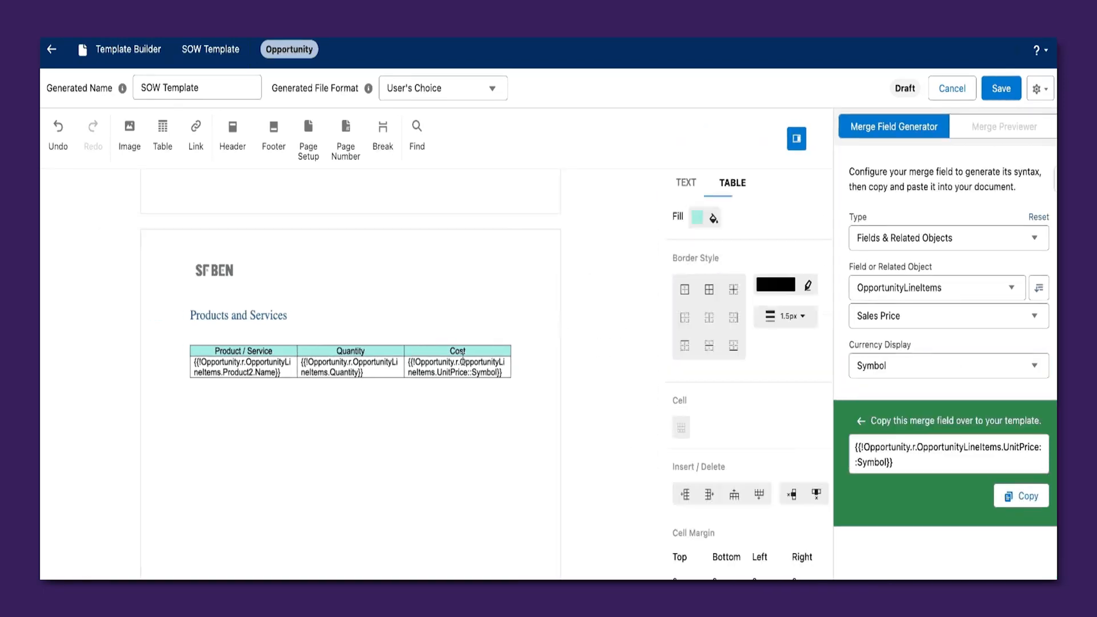
pyautogui.click(695, 216)
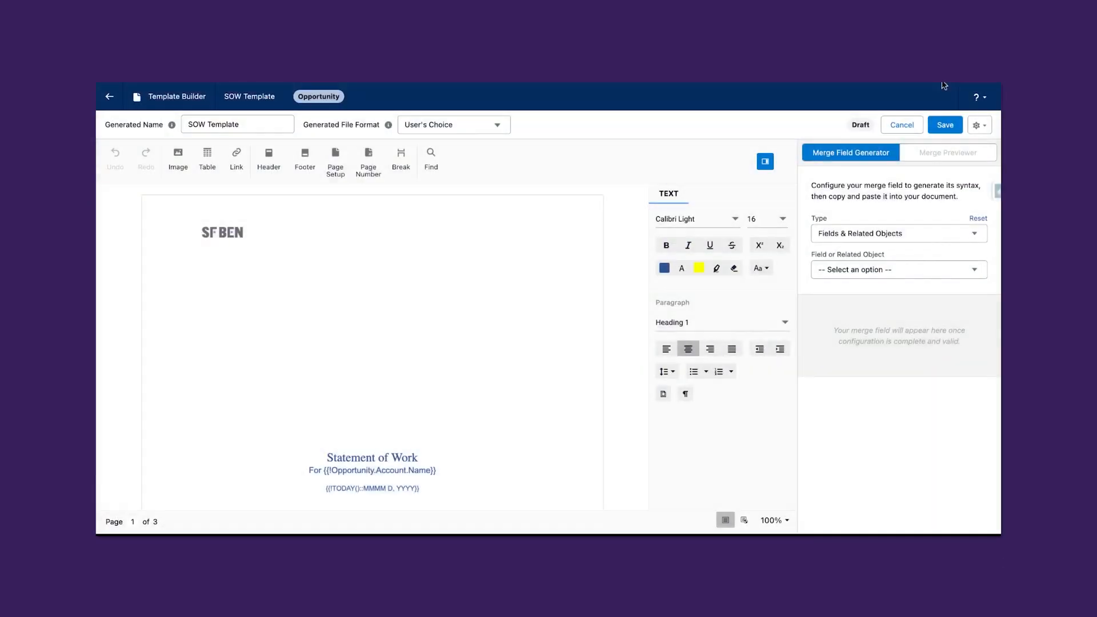
pyautogui.click(945, 125)
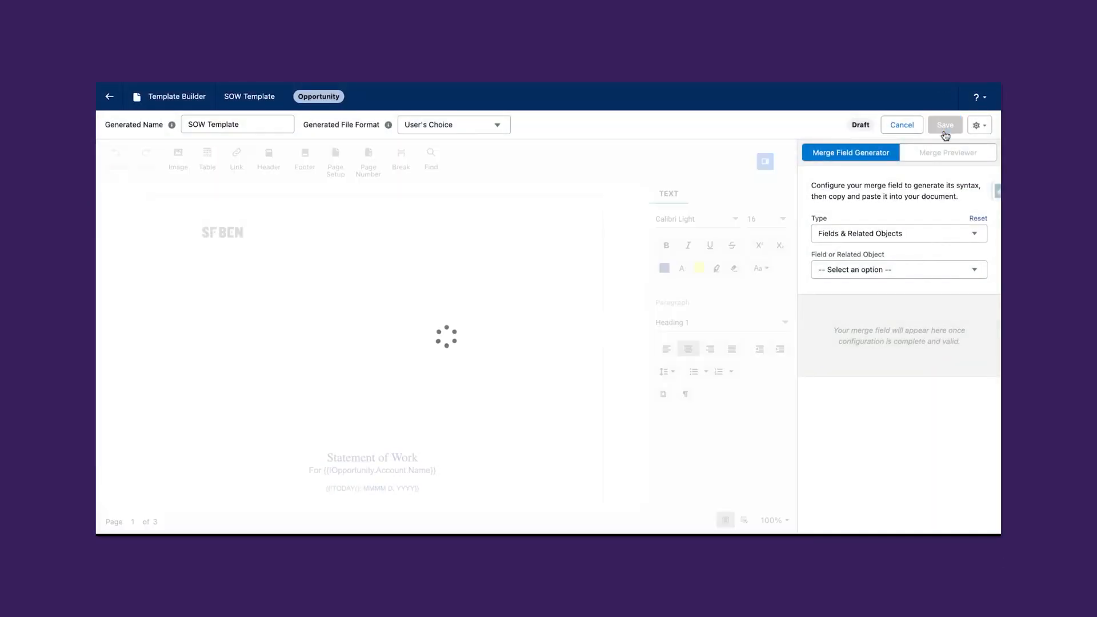
pyautogui.click(945, 124)
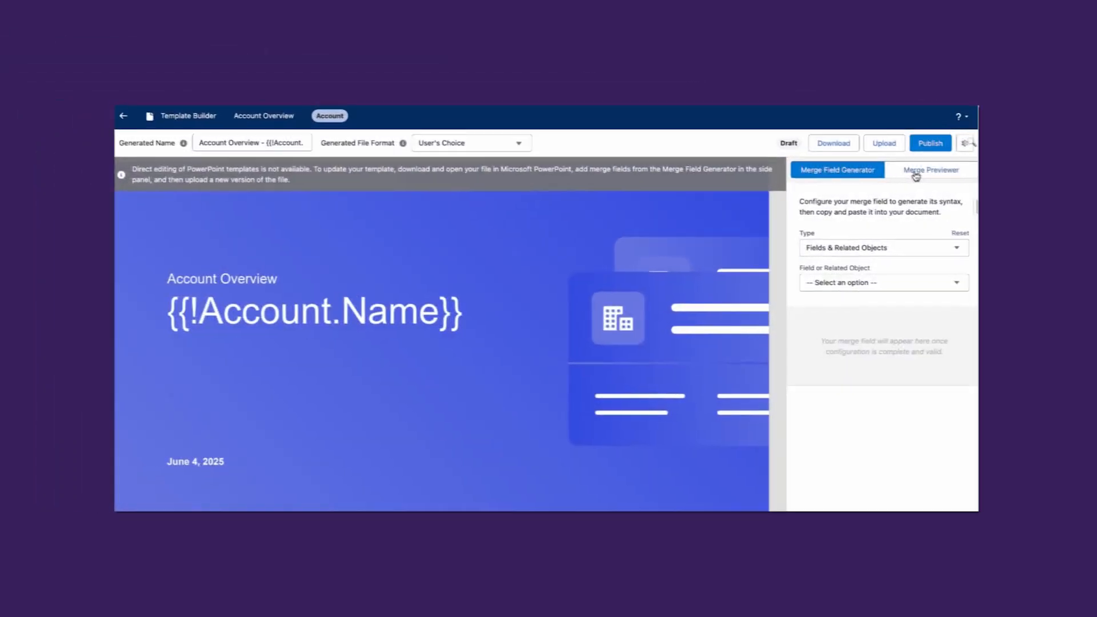
# Switch to previewing the Account Overview template
pyautogui.click(932, 169)
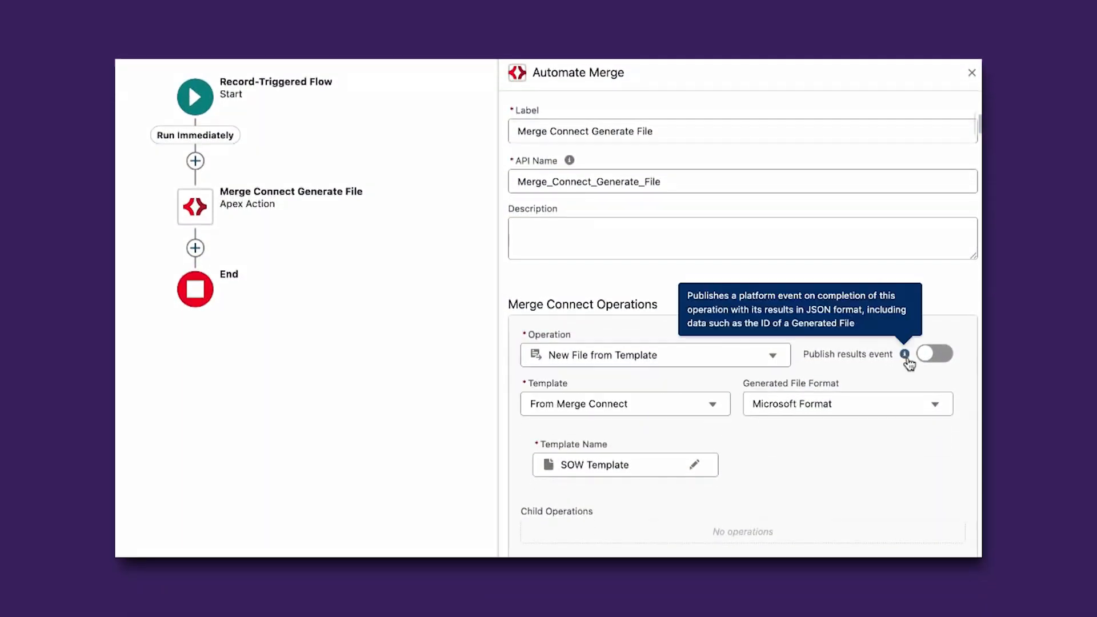
# Add an Update Record Field child operation and open its field list
pyautogui.click(625, 405)
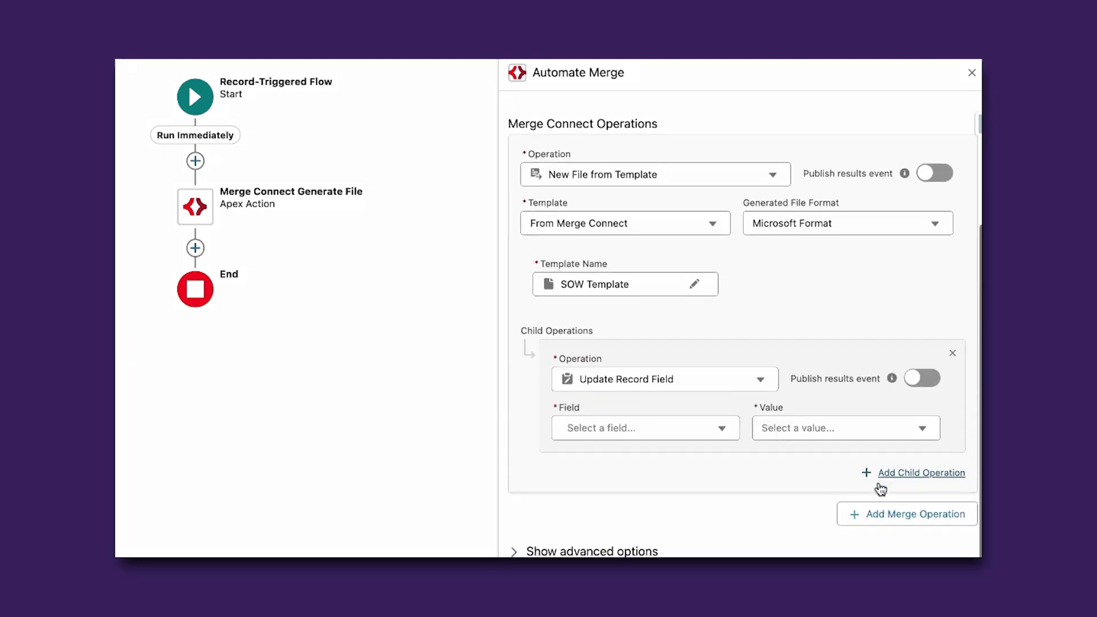
pyautogui.click(664, 379)
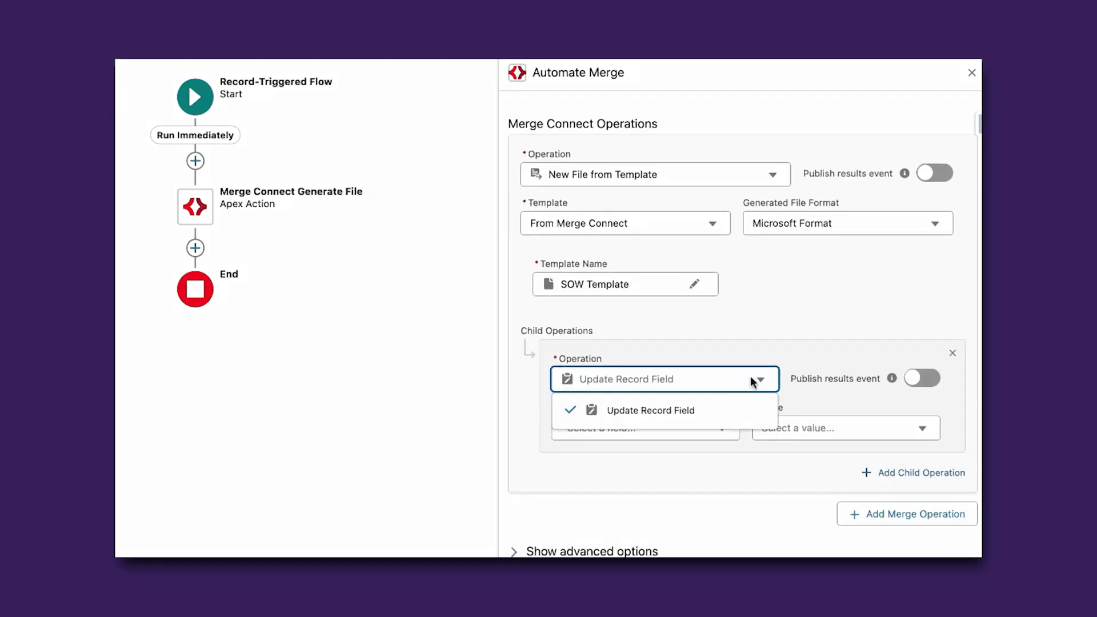
pyautogui.click(645, 428)
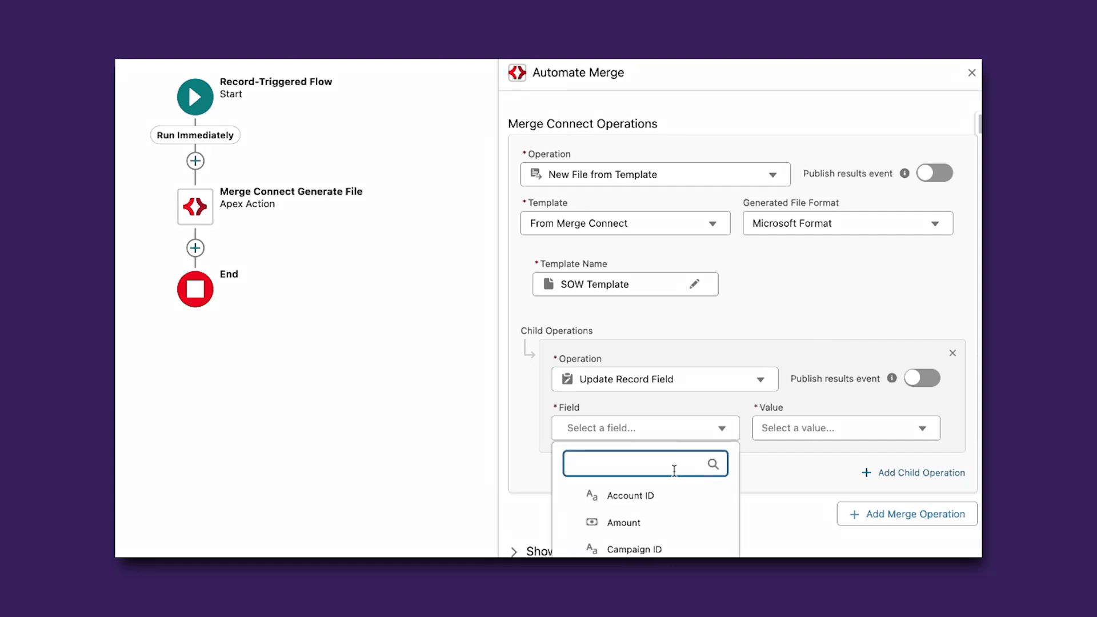